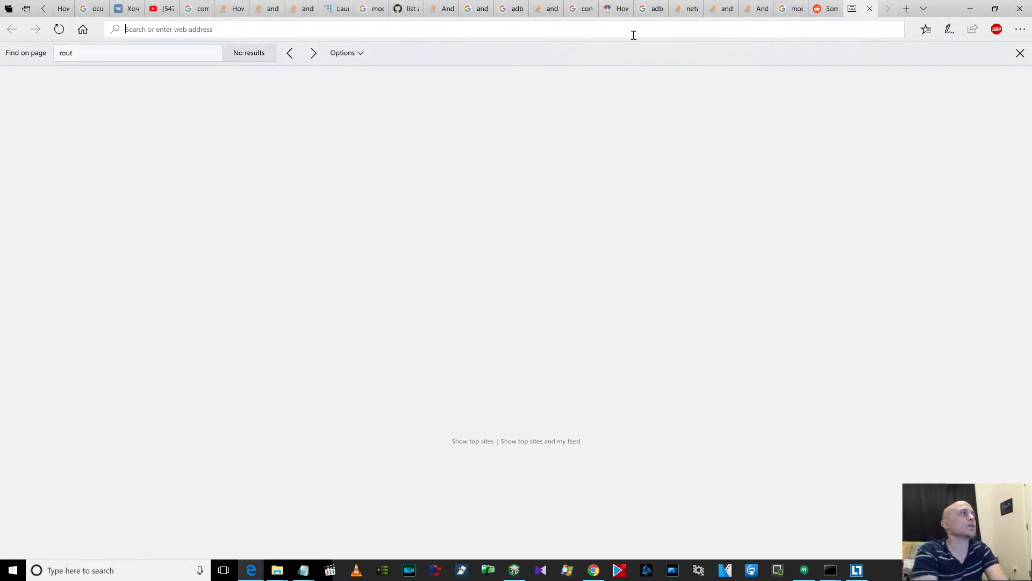
Step: Search Google for 'oculus go developer mode' from the Edge address bar
type("oculus go develper mode")
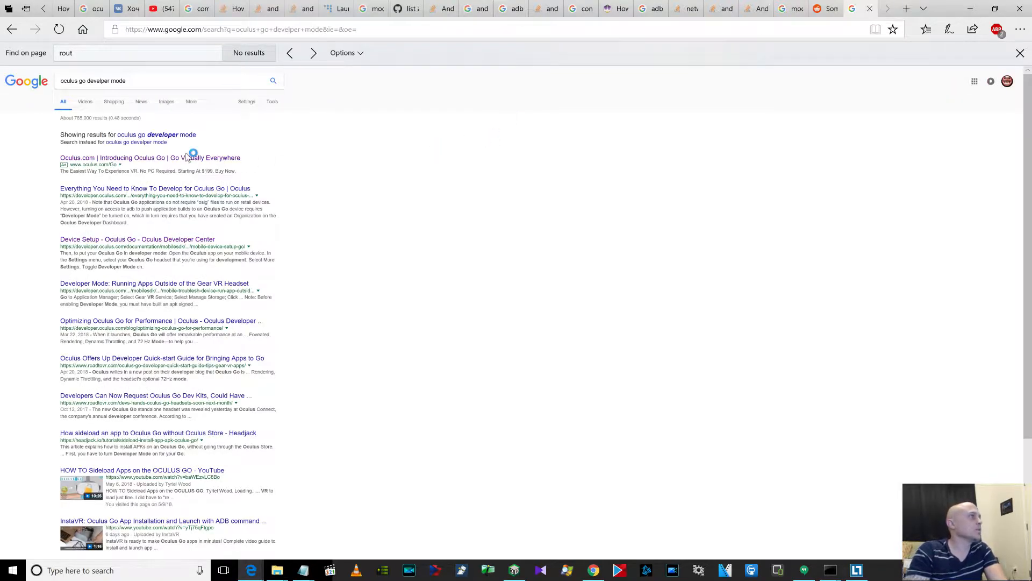
left_click(150, 157)
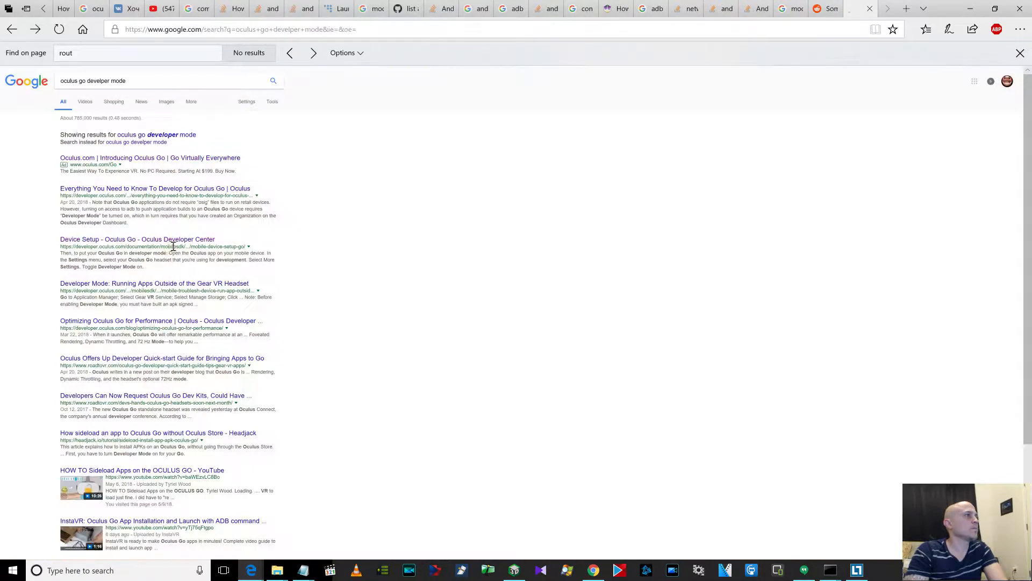
Step: Open the 'Device Setup - Oculus Go' guide and review the Enable Developer Mode steps
left_click(138, 238)
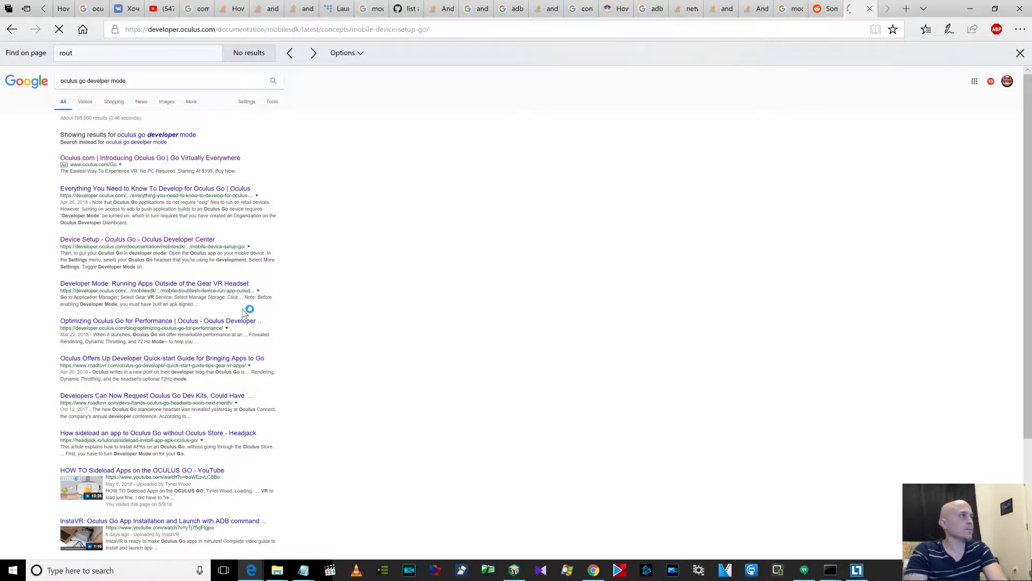
left_click(137, 239)
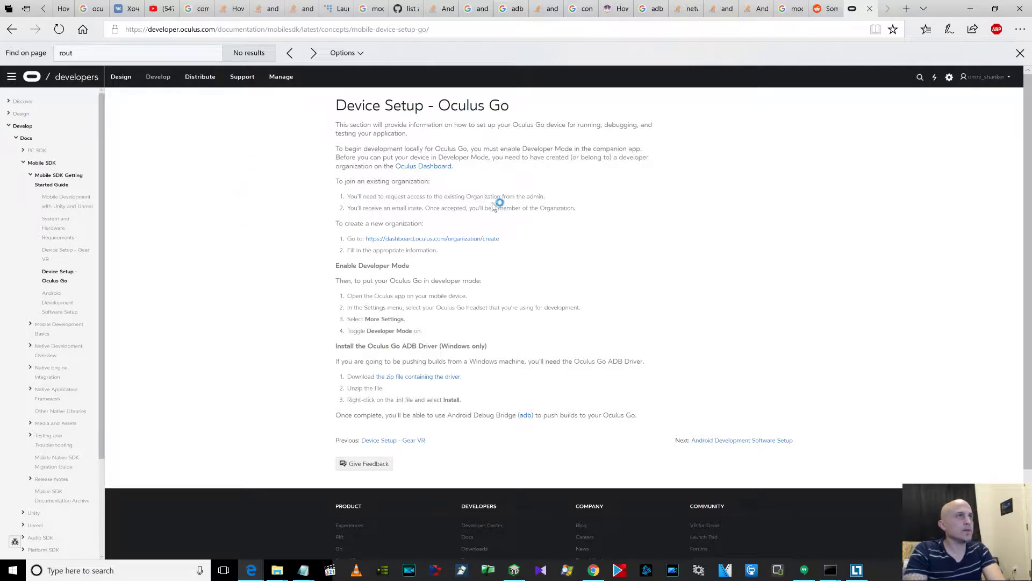
left_click(277, 29)
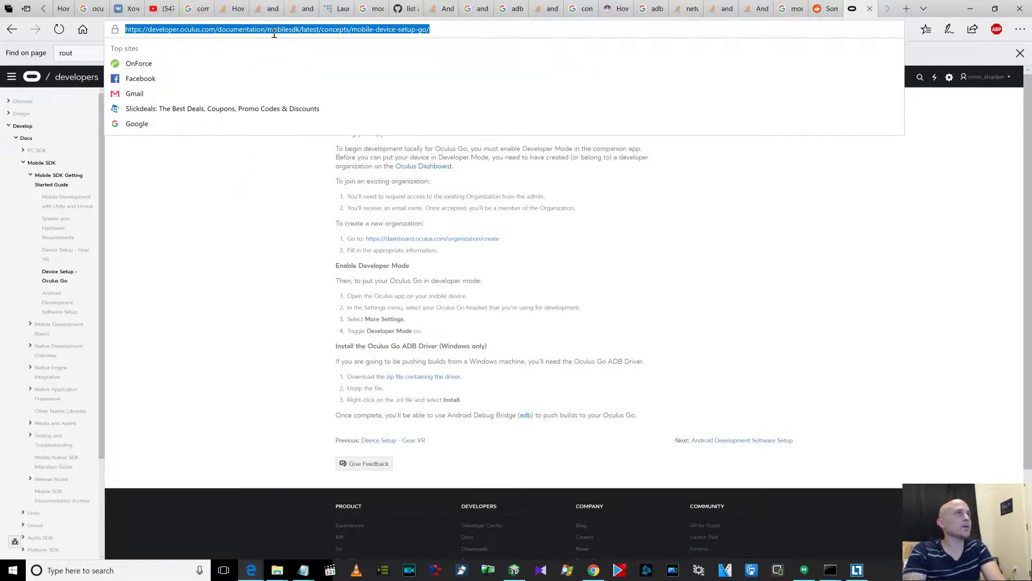
left_click(257, 220)
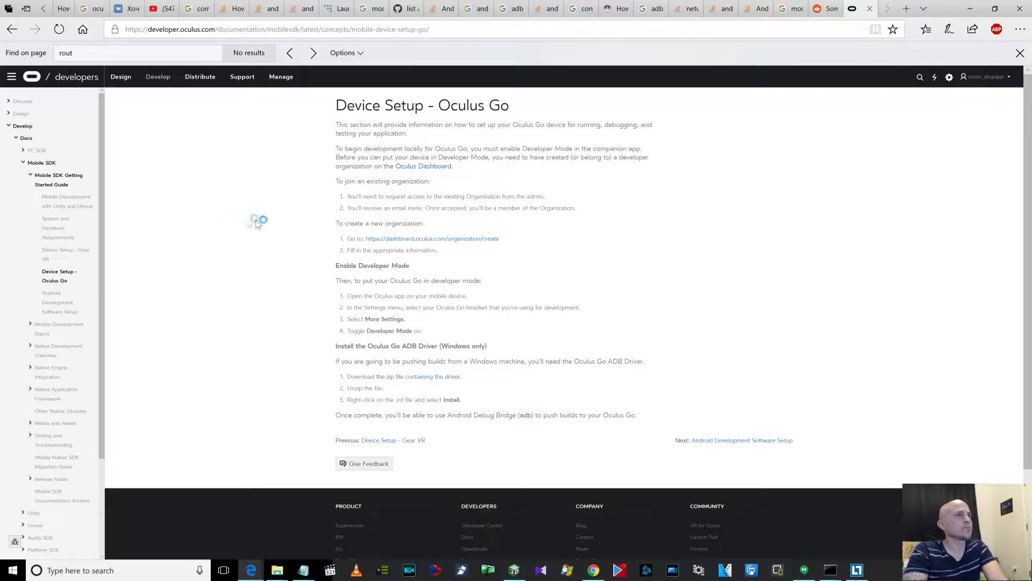
mouse_move(467, 227)
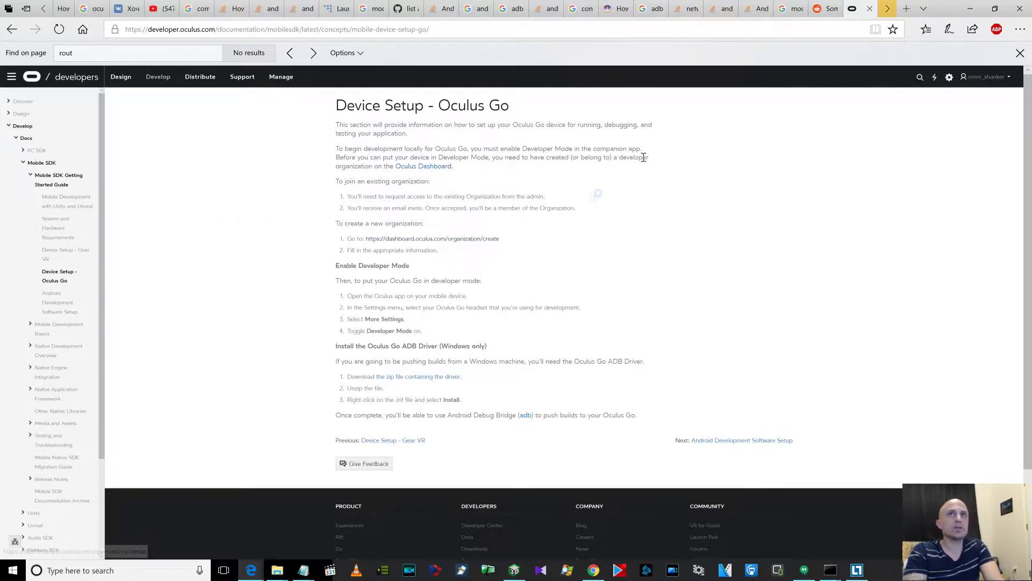
left_click(432, 238)
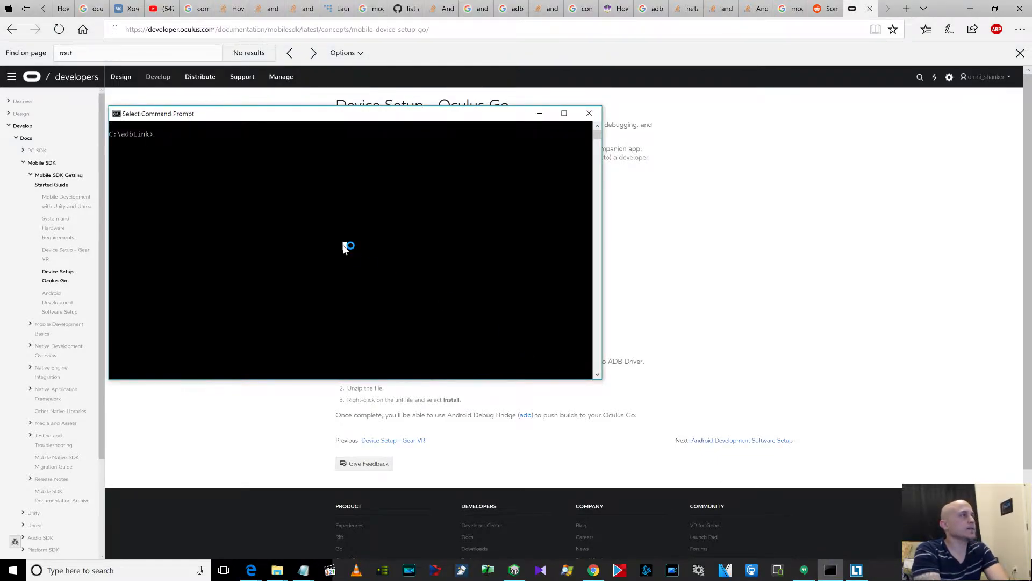
Step: List the APK files, install Moonlight.apk, and type the adb monkey launch command for com.limelight
type("dir *.apk")
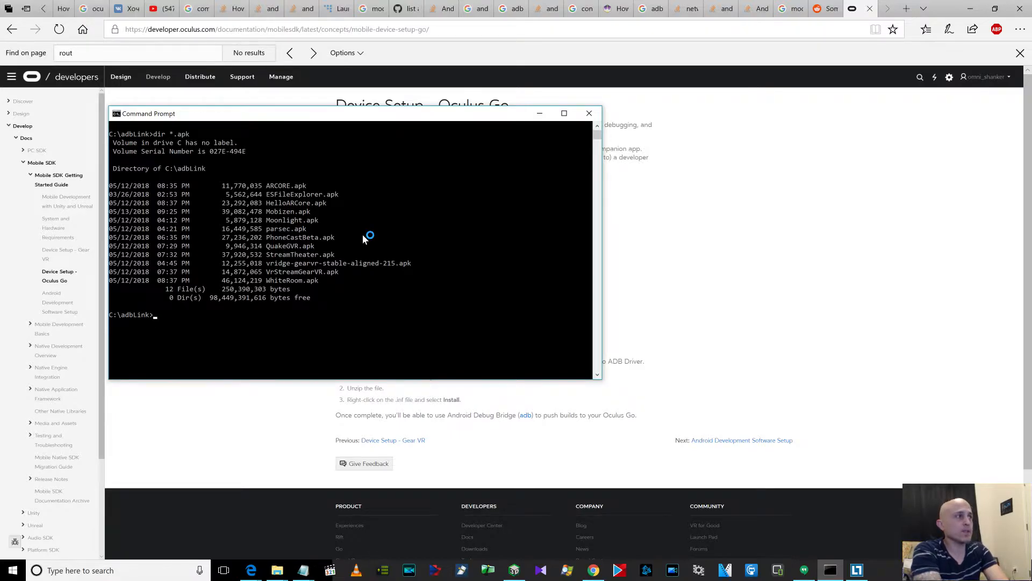
type("adb install")
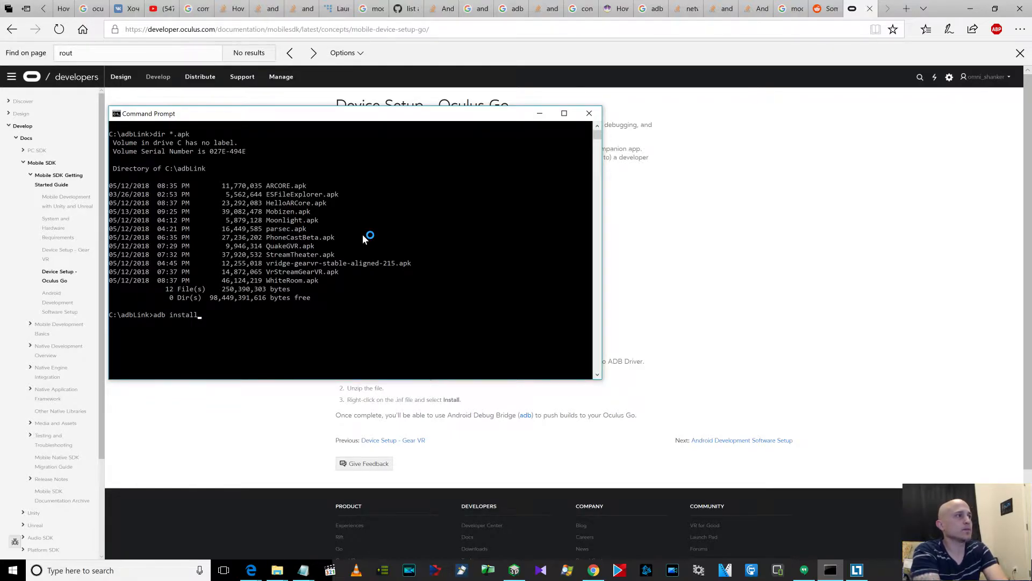
type("Moonlight.apk")
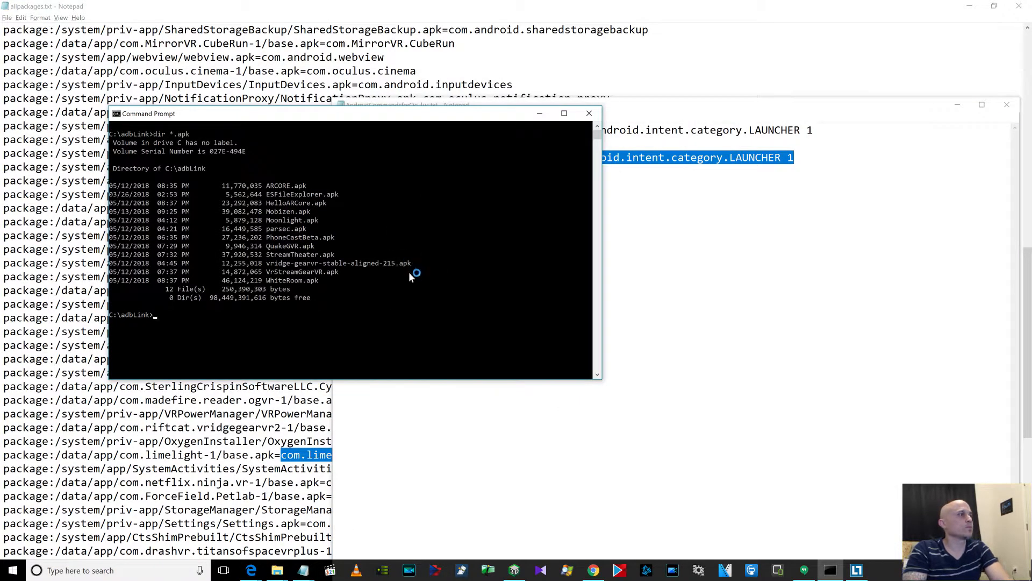
type("adb shell monkey -p com.limelight -c android.intent.category.LAUNCHER 1")
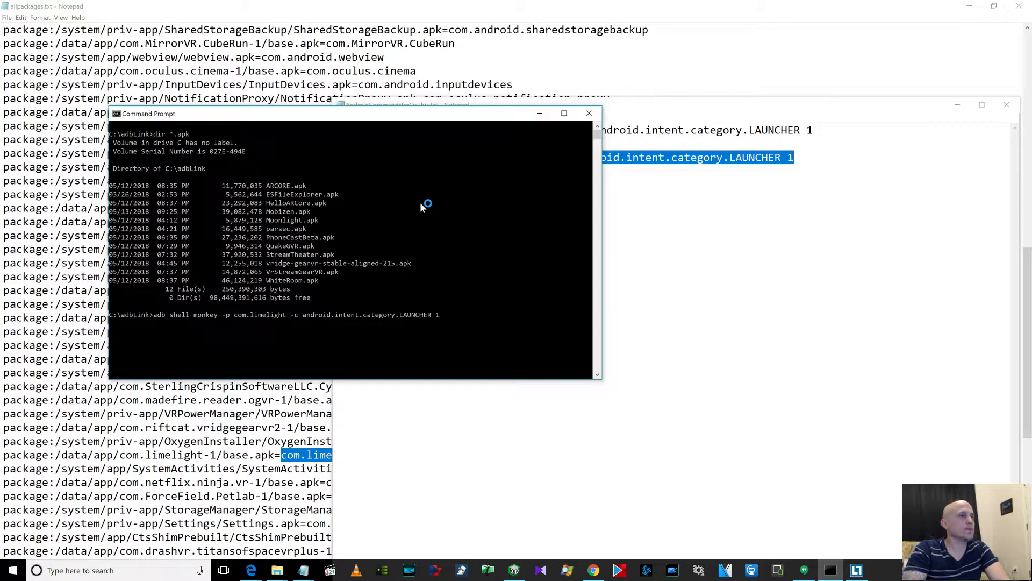